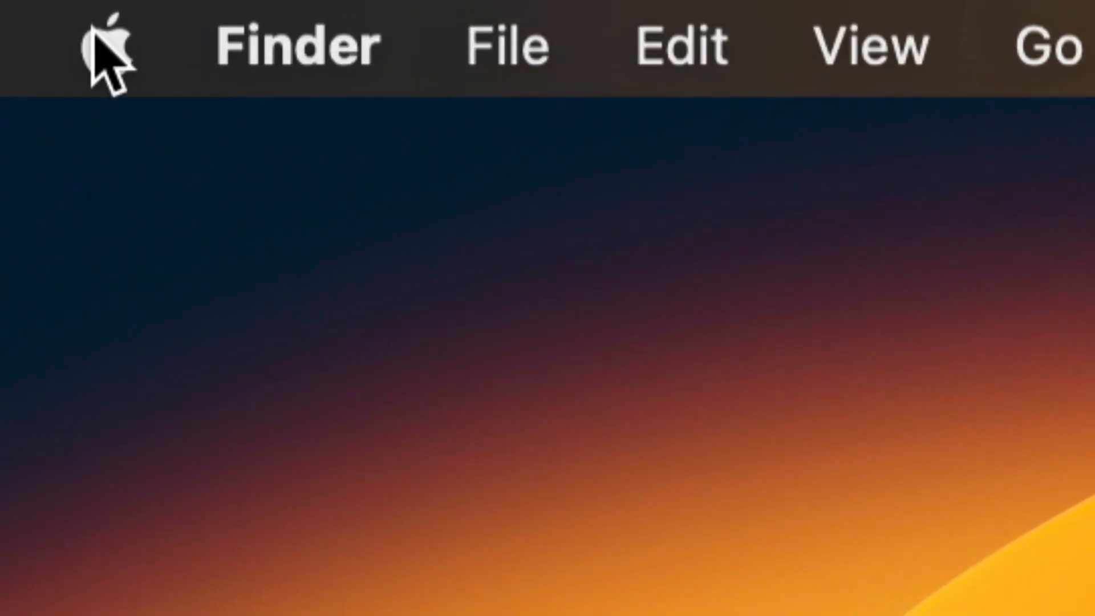
Step: Open the Apple menu to see the App Store entry with 5 updates
left_click(106, 45)
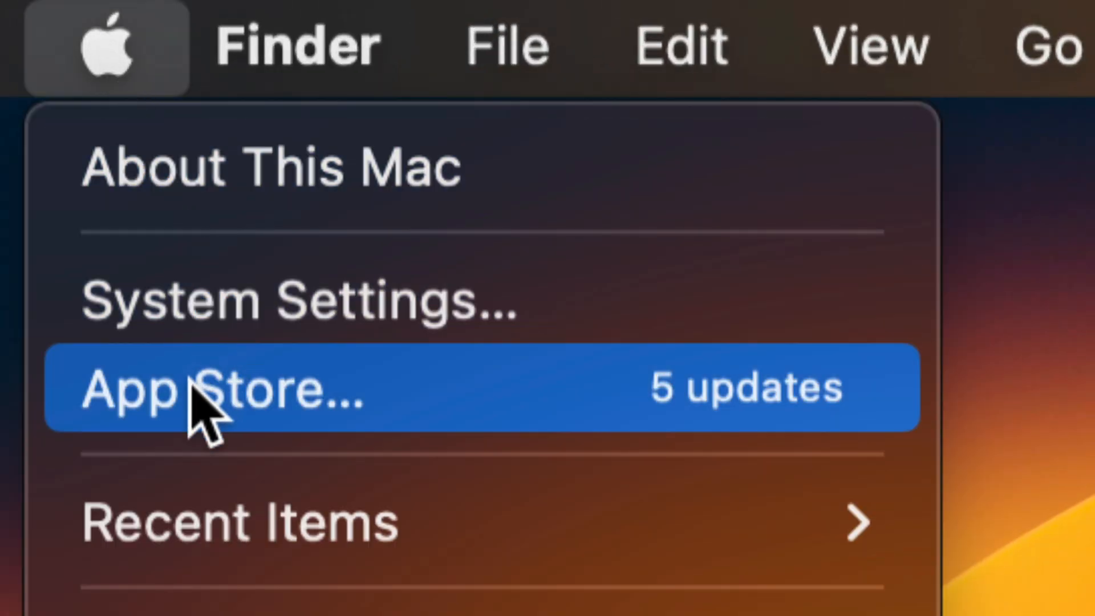
mouse_move(504, 398)
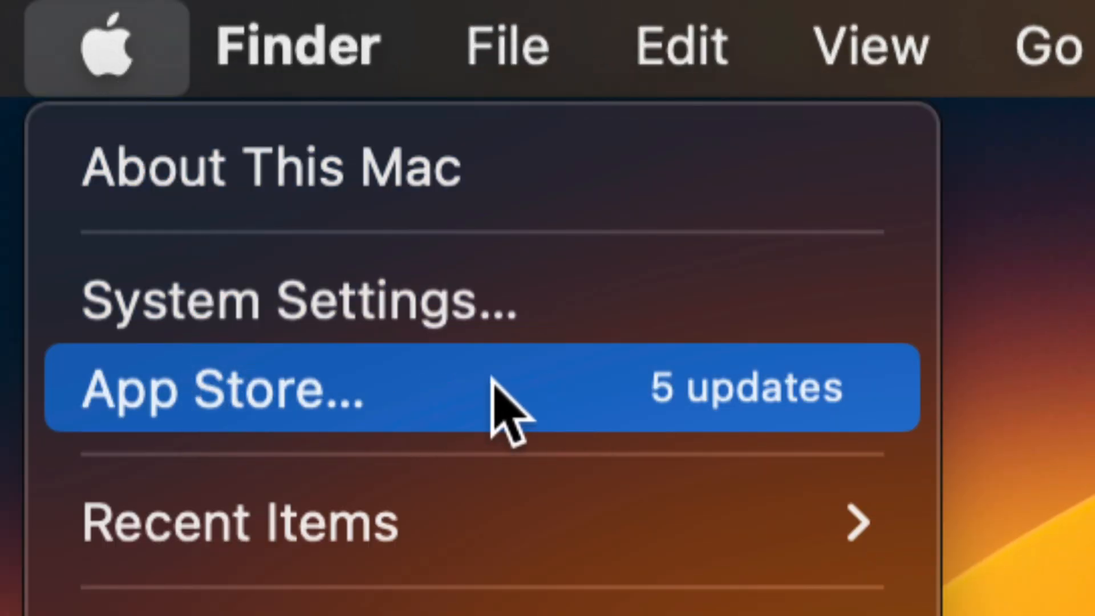
Step: Choose App Store… to open its Updates page listing five pending updates
left_click(224, 388)
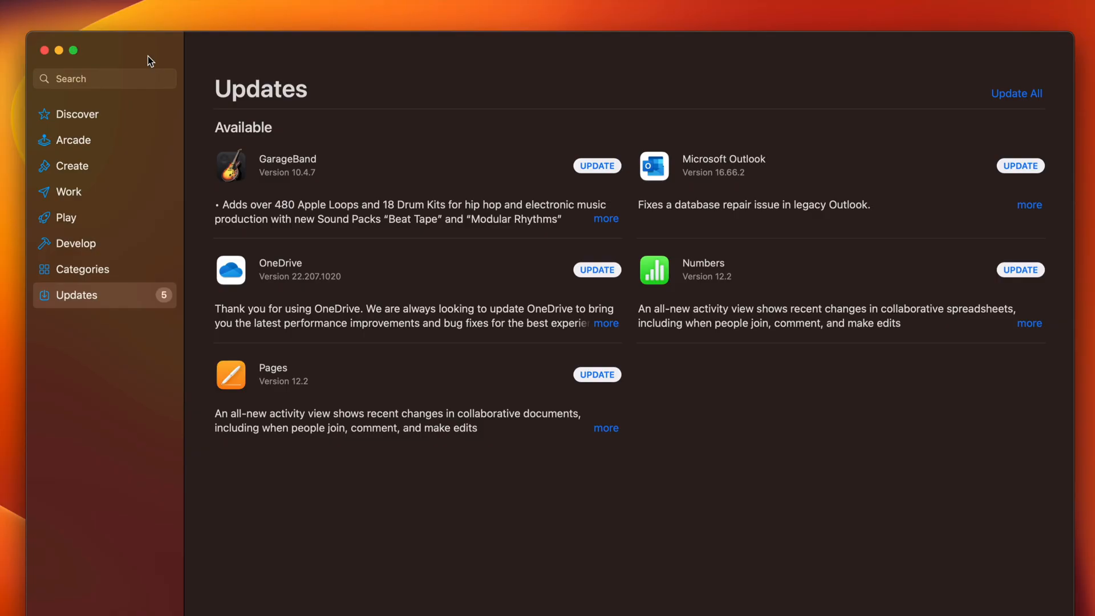
mouse_move(145, 245)
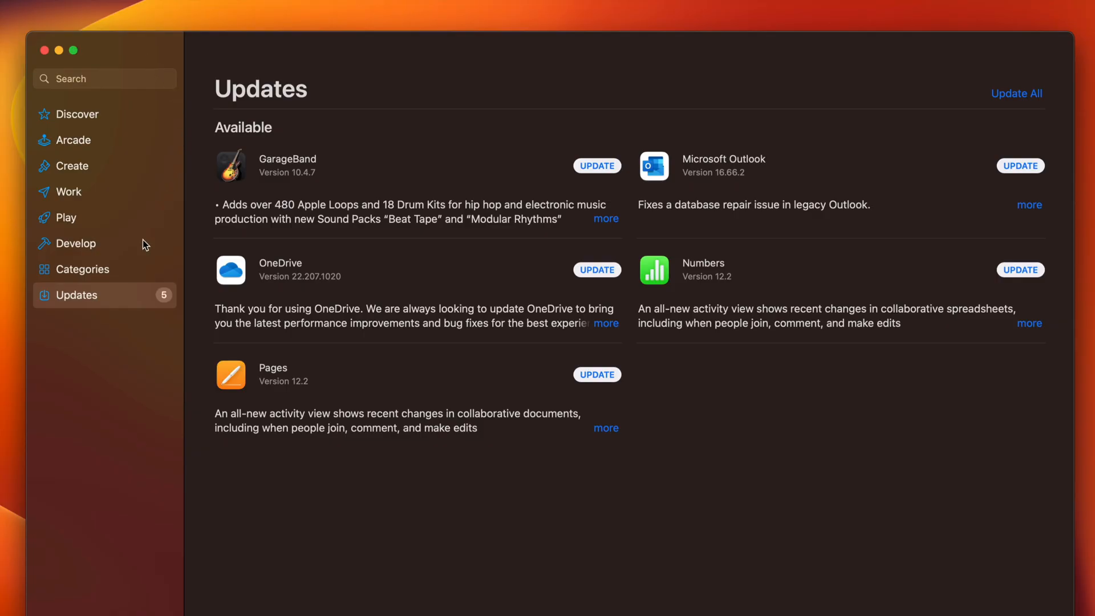
mouse_move(134, 276)
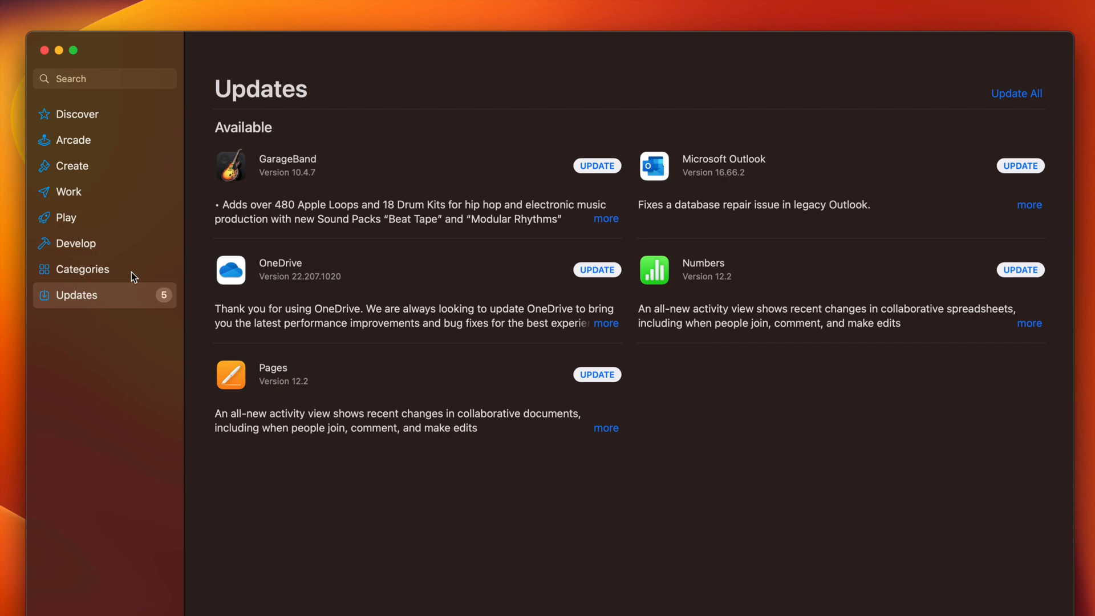
mouse_move(80, 79)
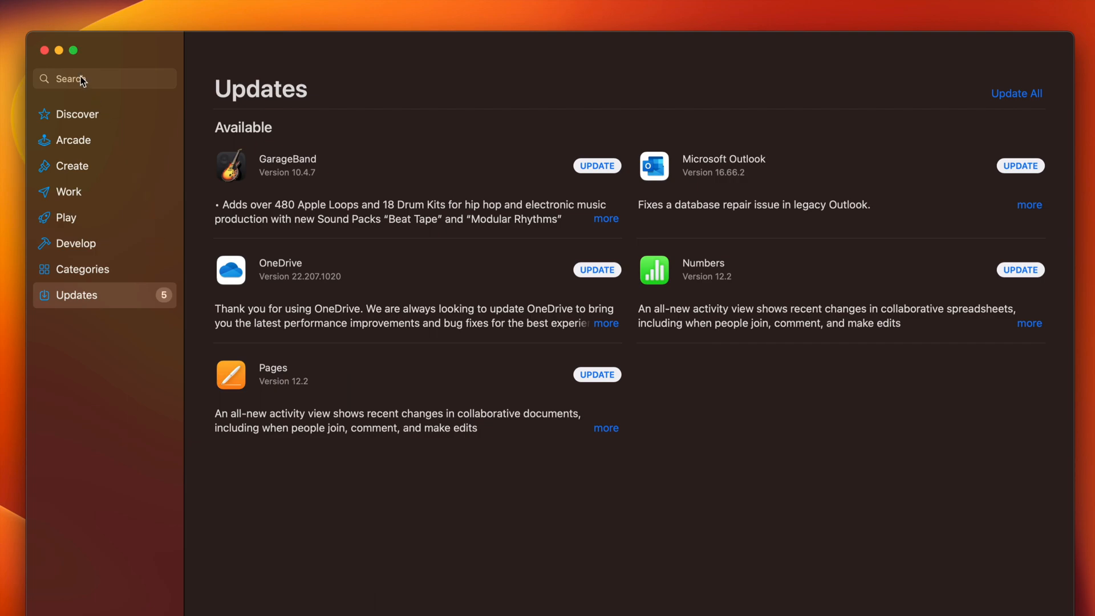
Step: Search the store for 'garageband' and start the GarageBand update
left_click(105, 78)
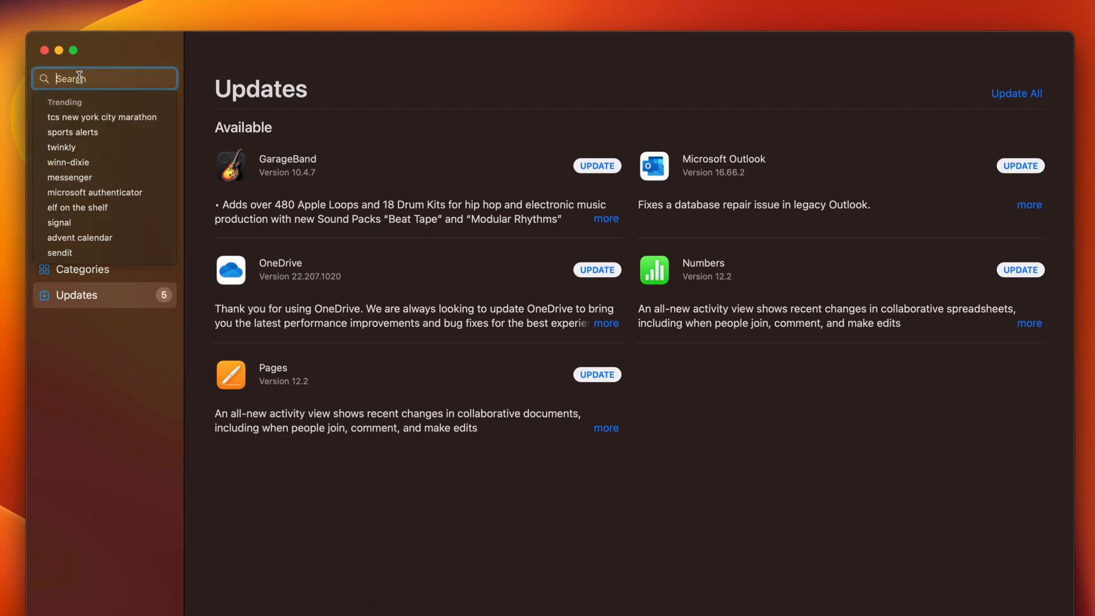
type("garageband")
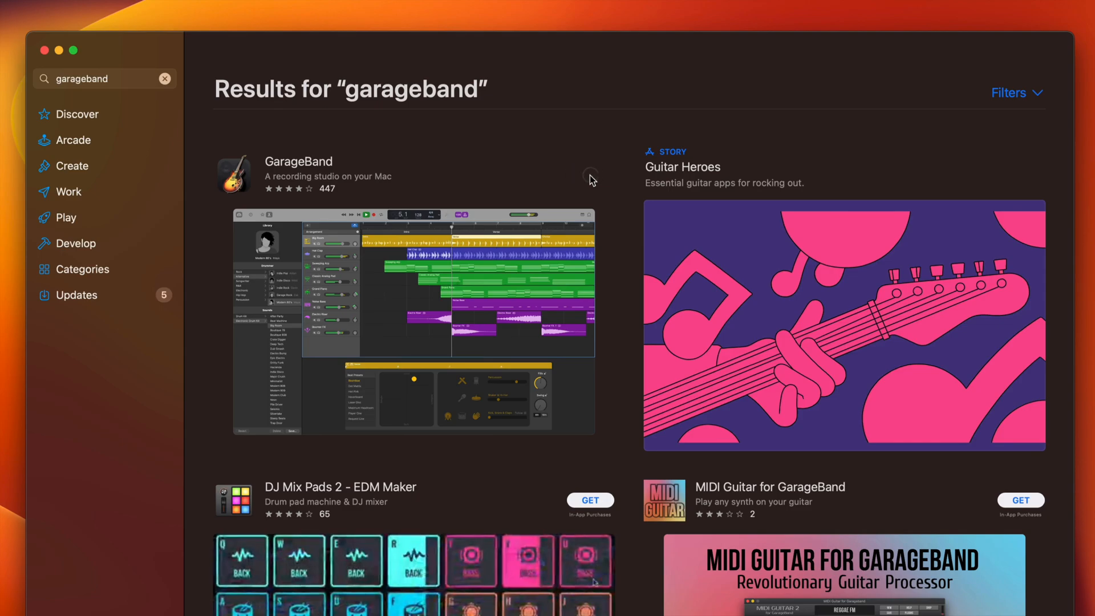
left_click(590, 174)
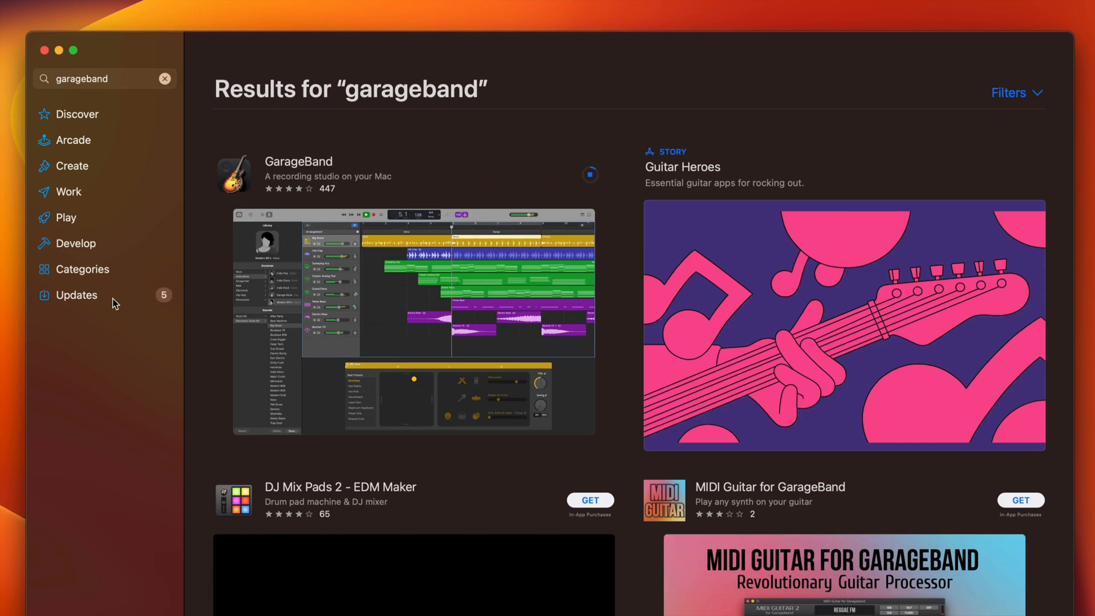
Step: Return to Updates and start updating Outlook, OneDrive, Numbers and Pages with Update All
left_click(76, 294)
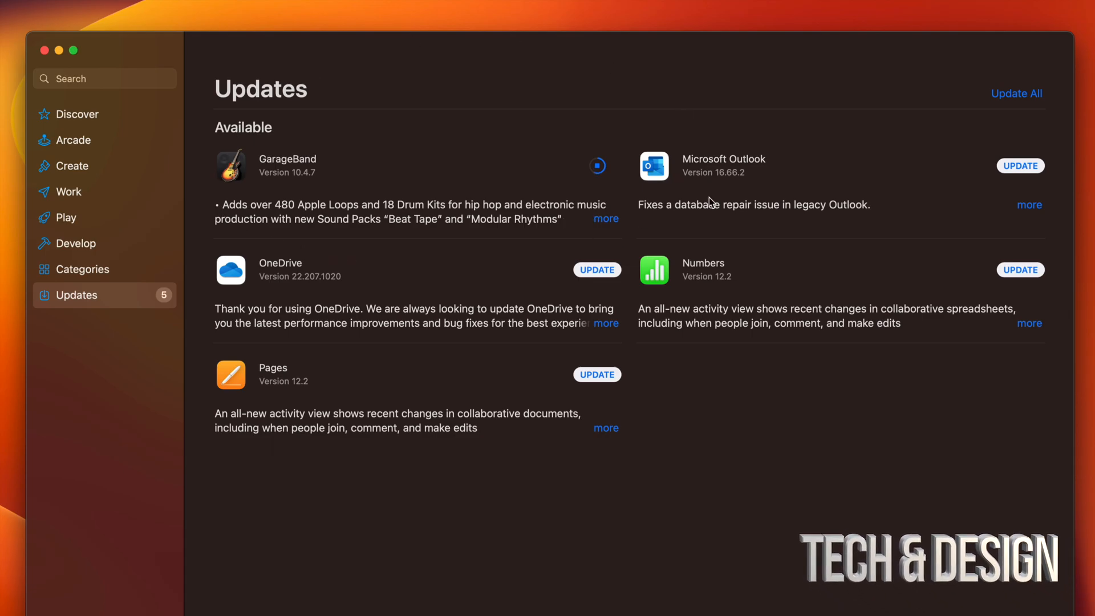
left_click(1017, 93)
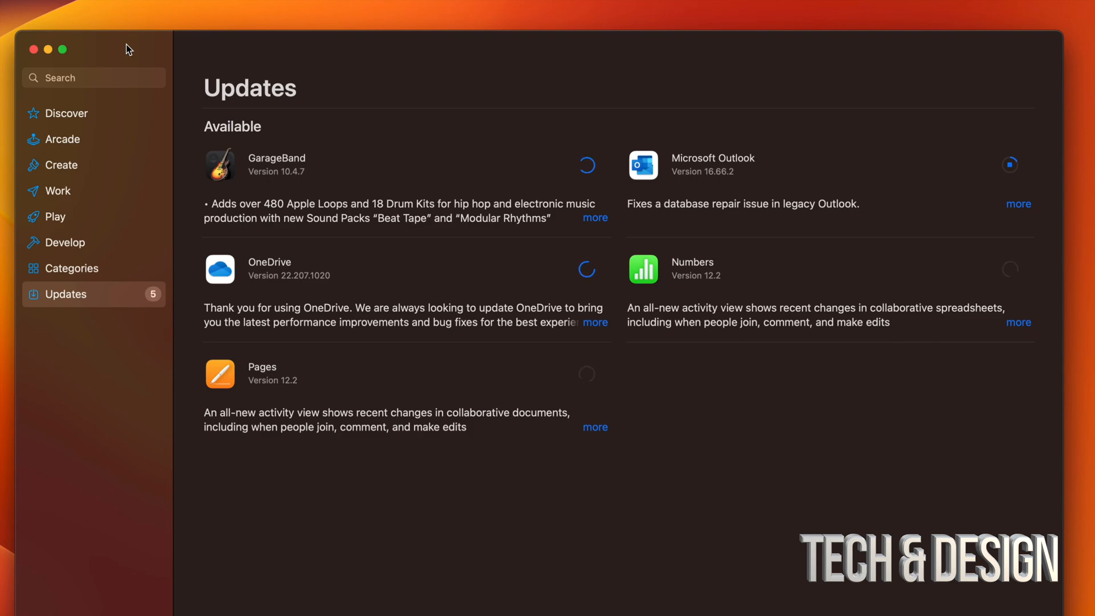
mouse_move(215, 264)
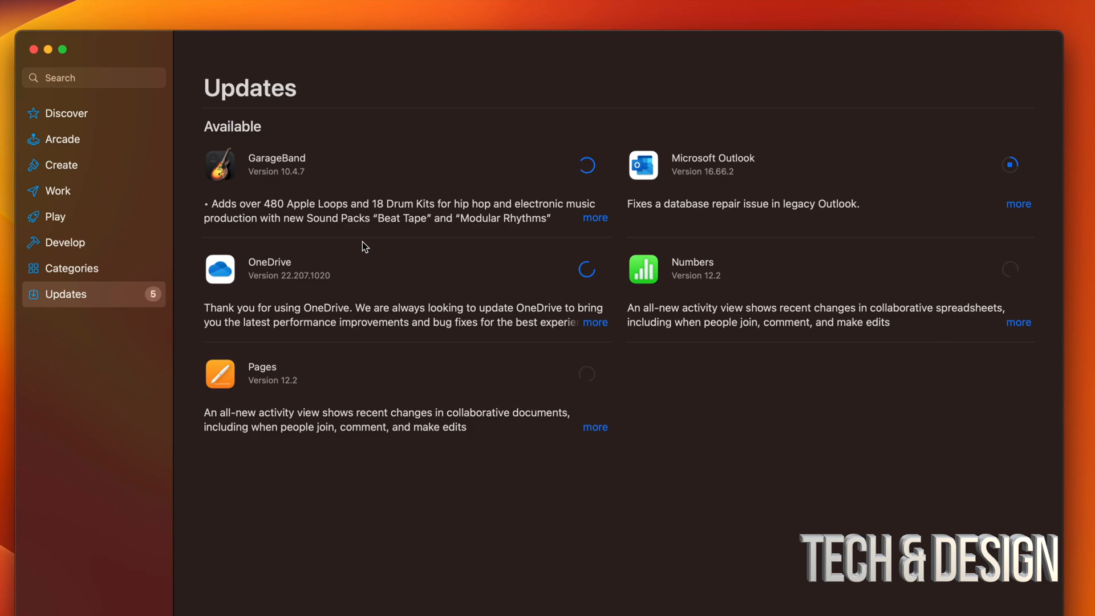
mouse_move(710, 341)
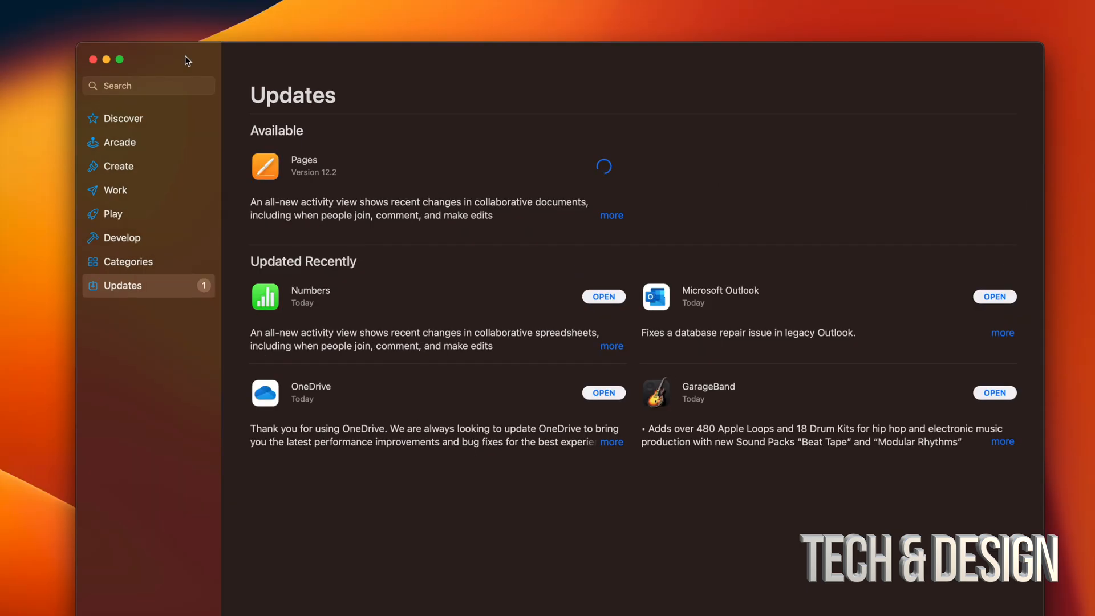
mouse_move(301, 302)
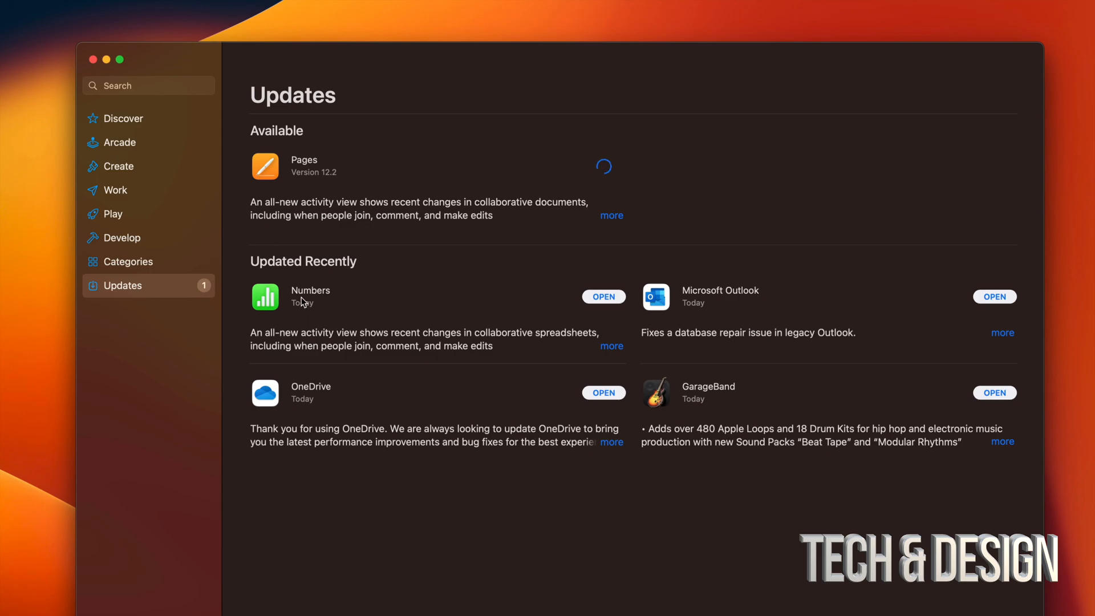
mouse_move(387, 191)
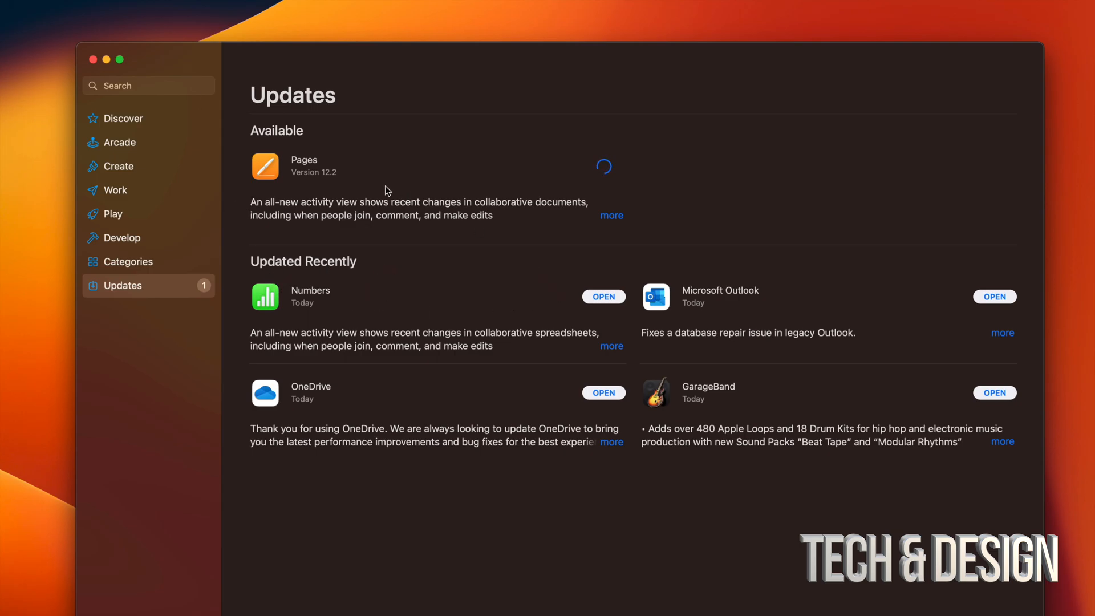
mouse_move(549, 352)
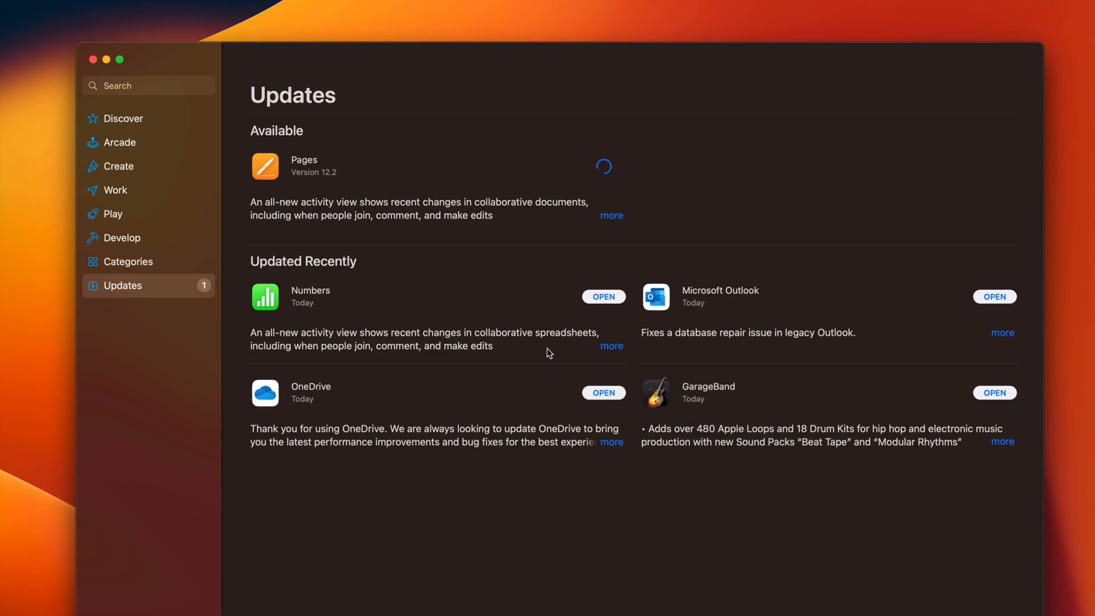
mouse_move(600, 349)
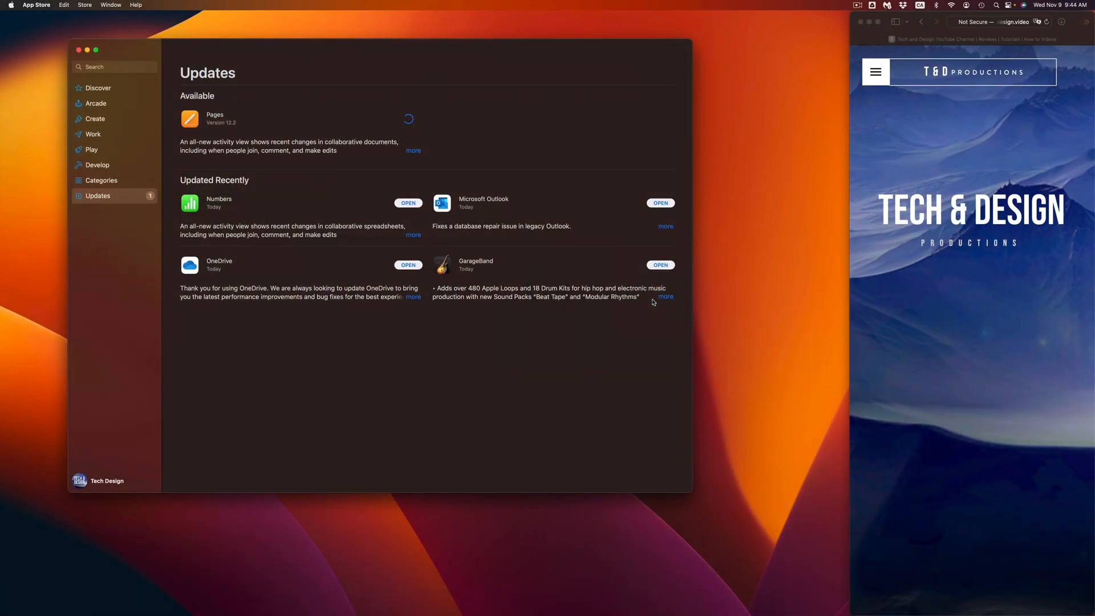
mouse_move(654, 302)
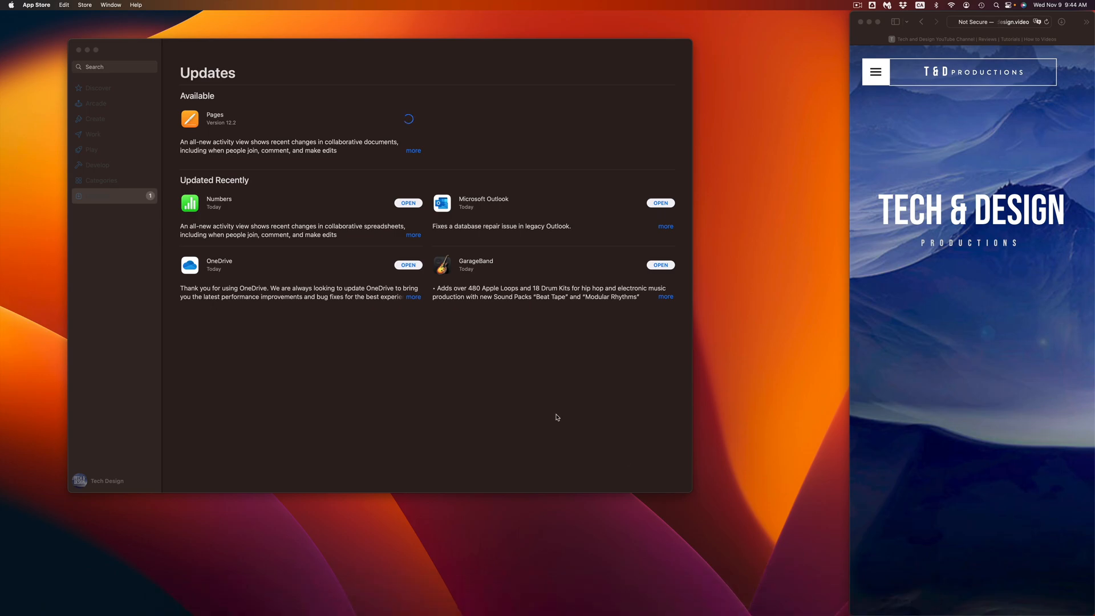
Step: Launch the updated GarageBand and briefly view its app menu without choosing anything
left_click(660, 265)
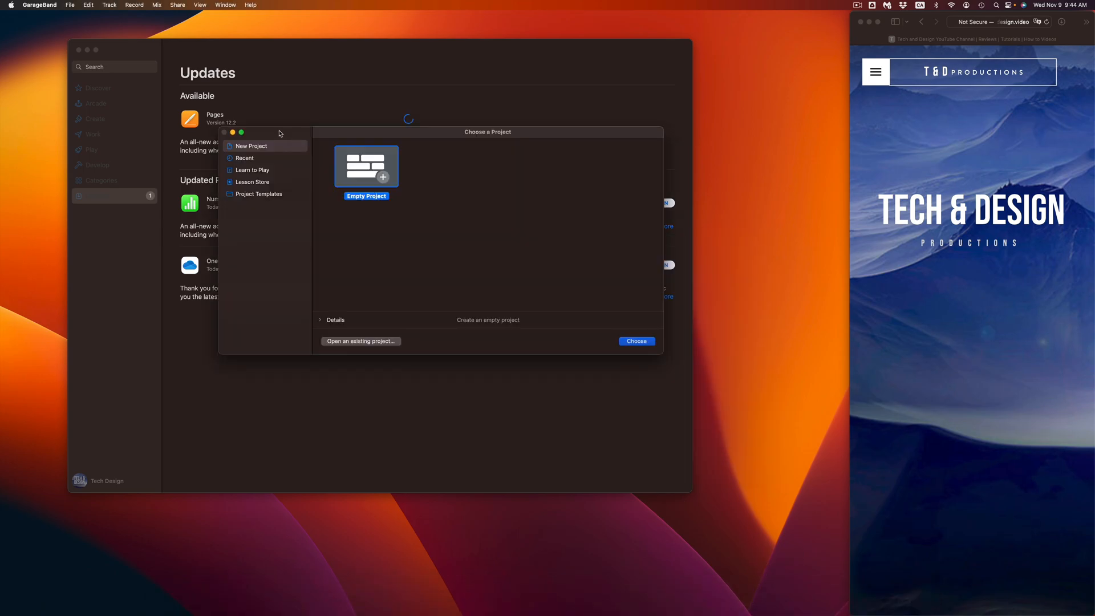
left_click(40, 5)
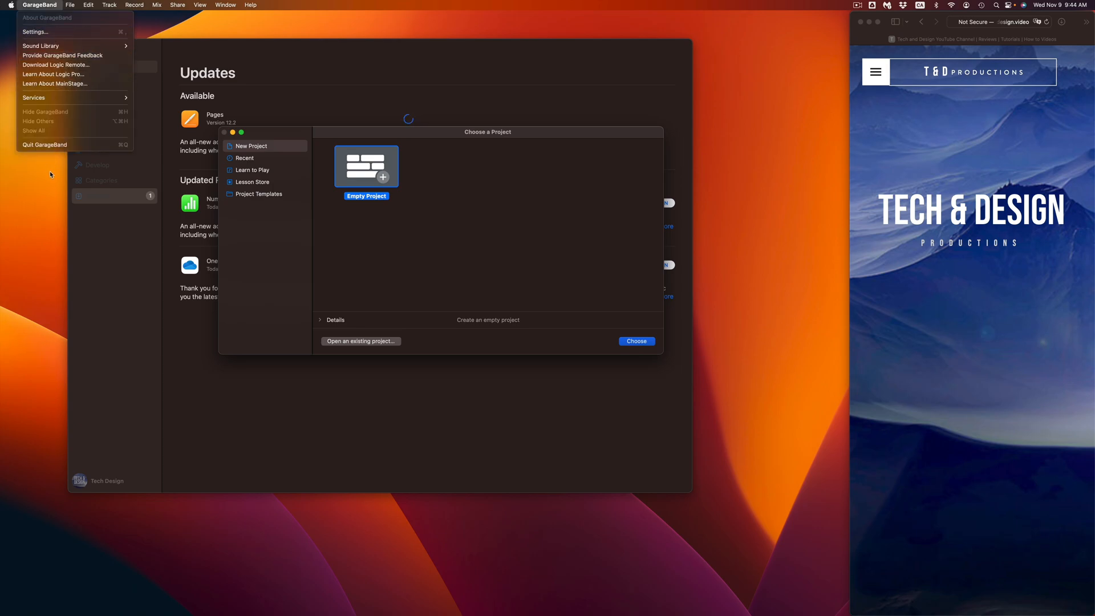
left_click(46, 151)
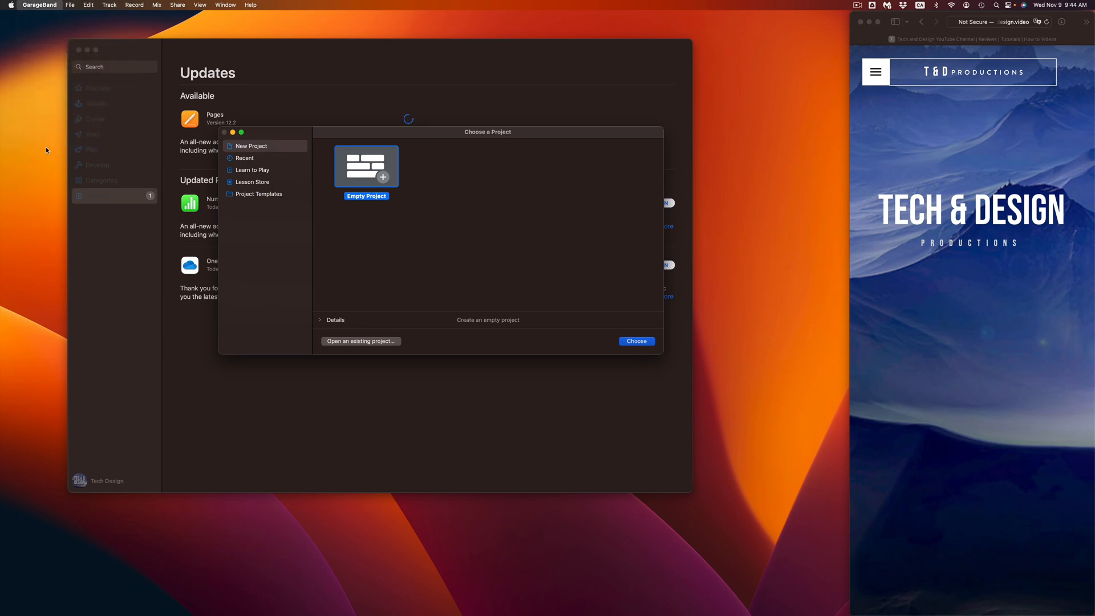